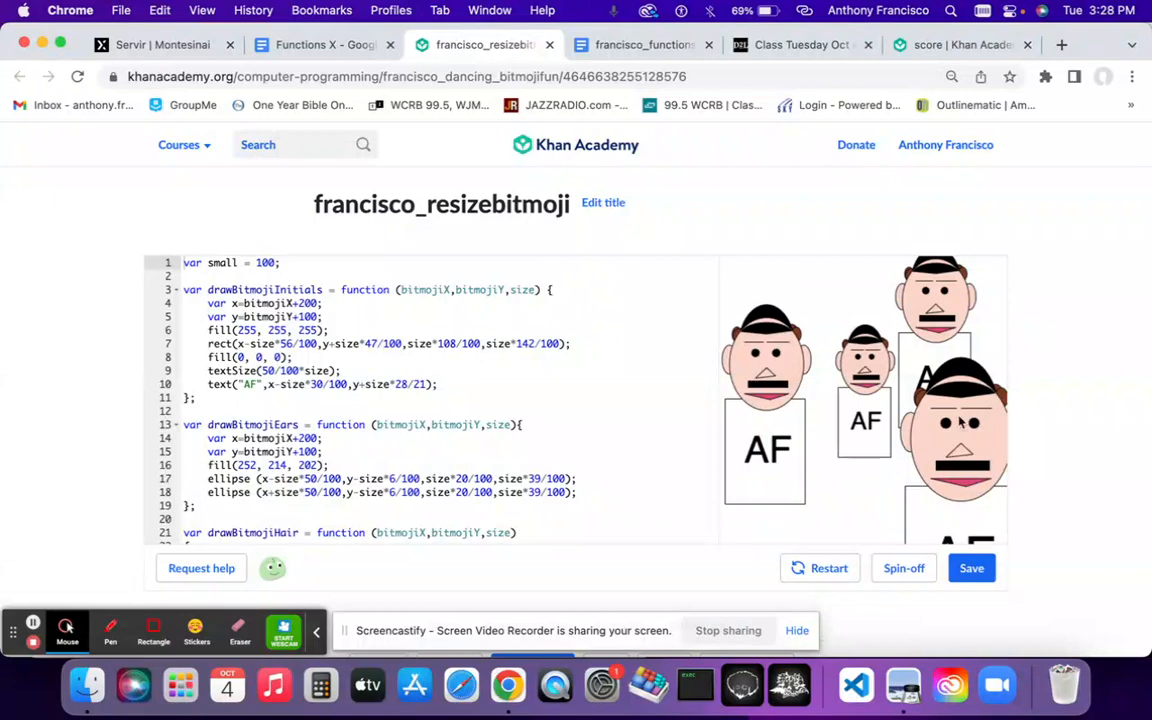
# Step: Scroll through the program code and select part of it to review the mouseClicked logic
pyautogui.scroll(-3)
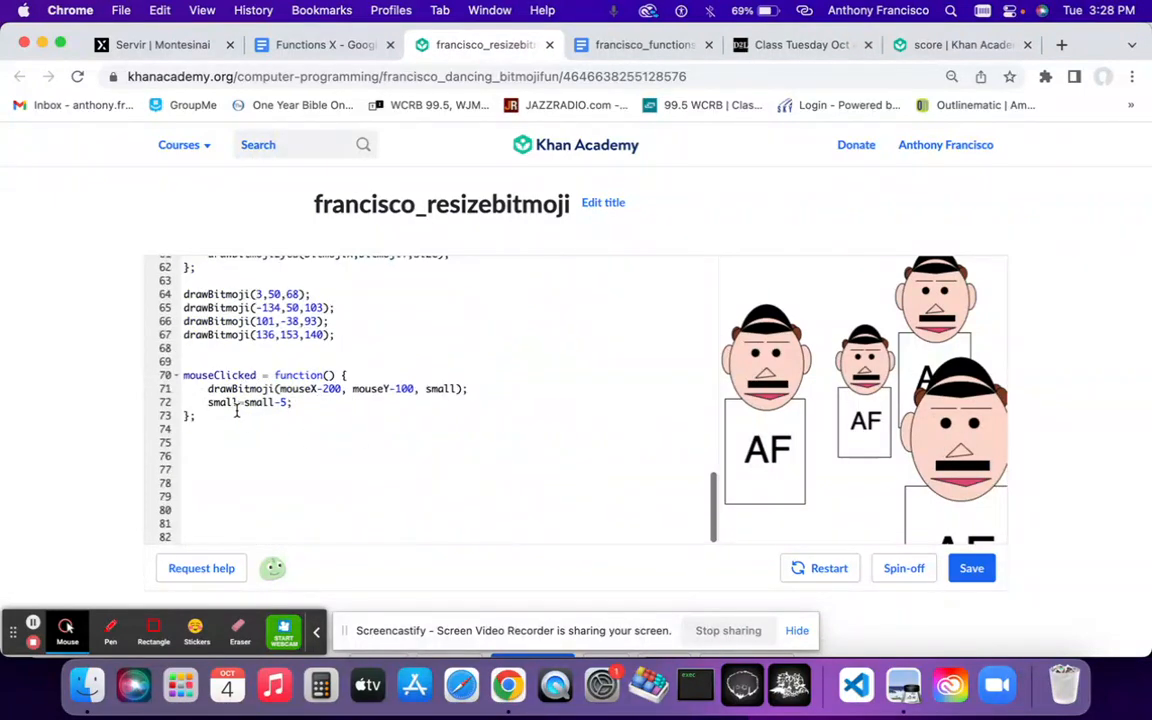
pyautogui.scroll(3)
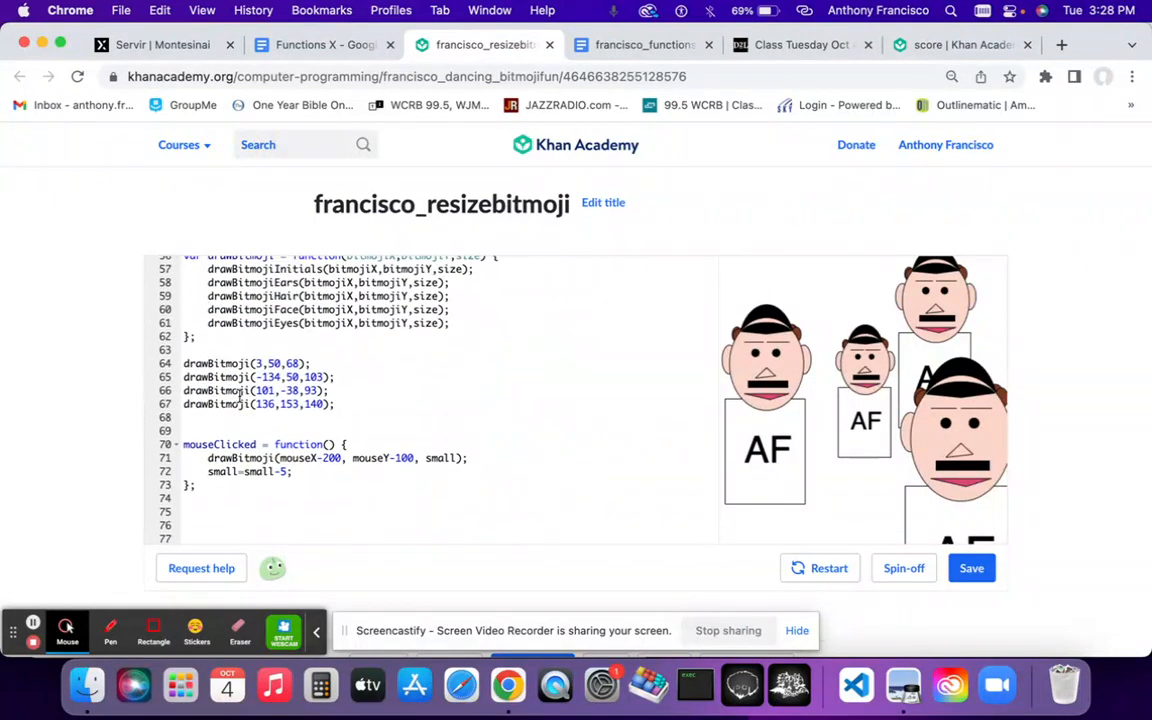
pyautogui.scroll(3)
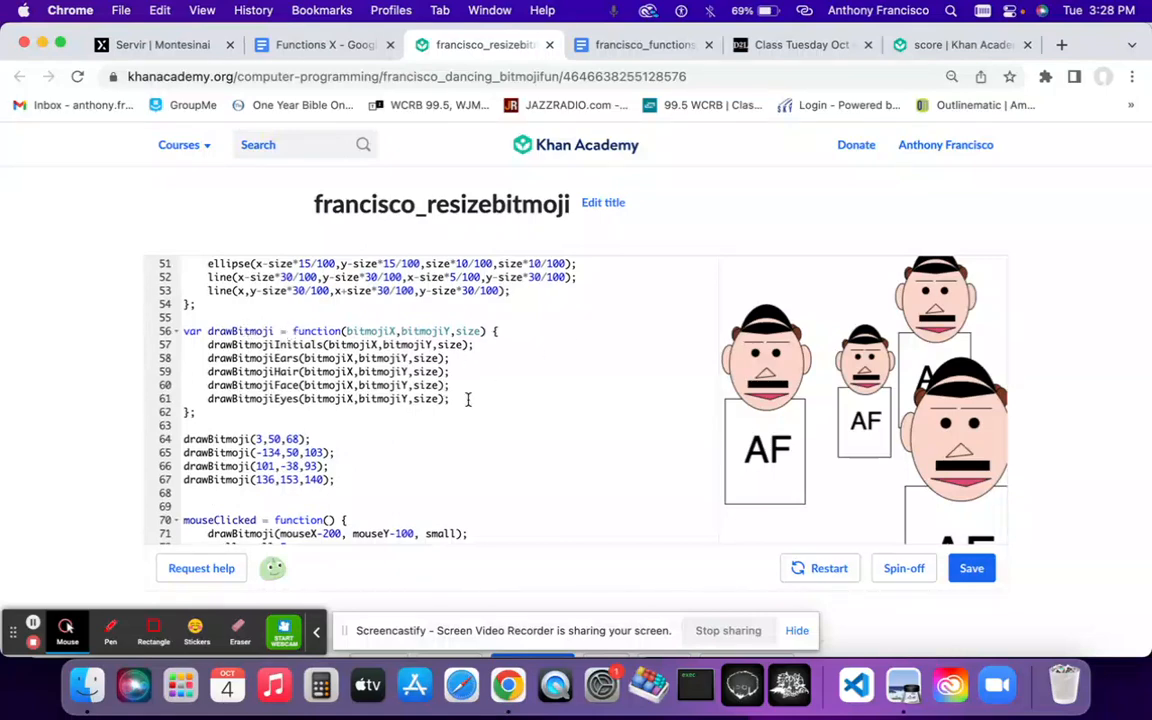
pyautogui.moveTo(208, 344); pyautogui.dragTo(450, 398)
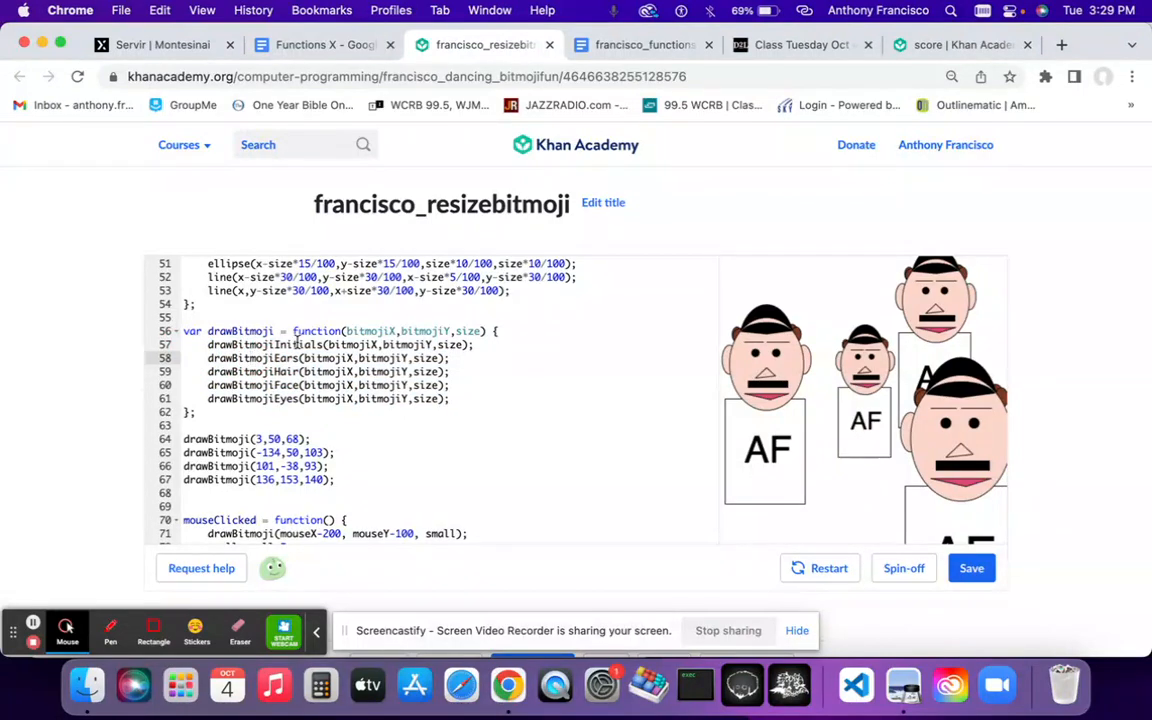
pyautogui.moveTo(764, 424)
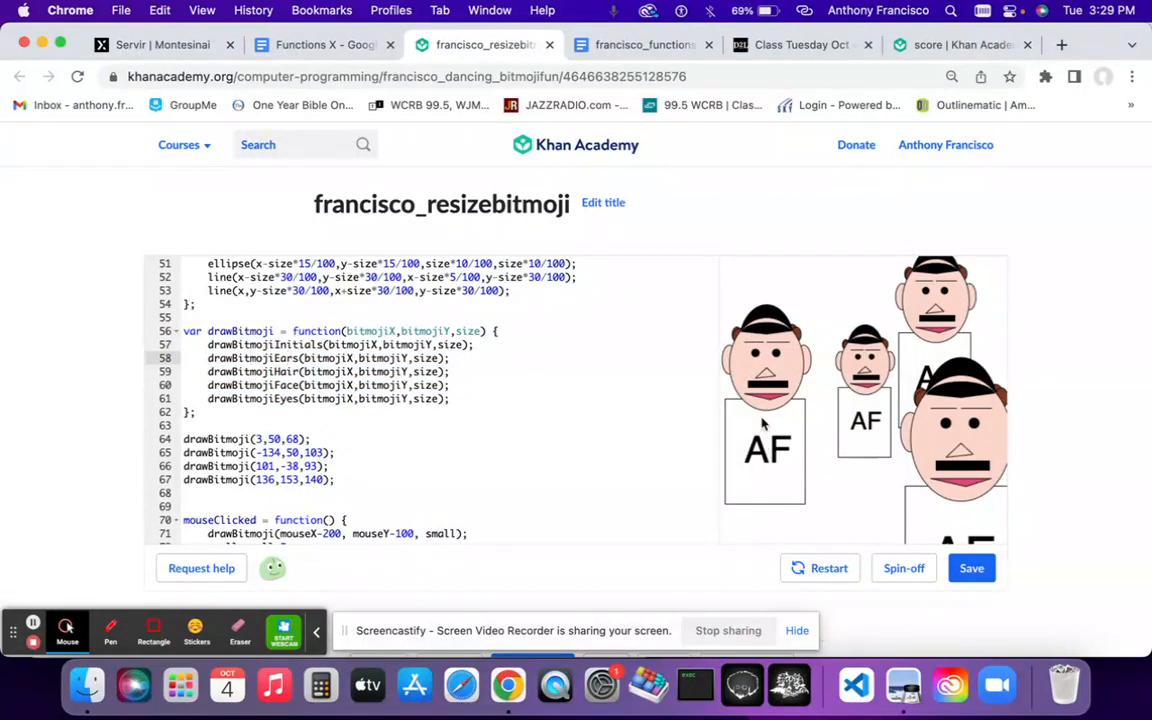
pyautogui.scroll(3)
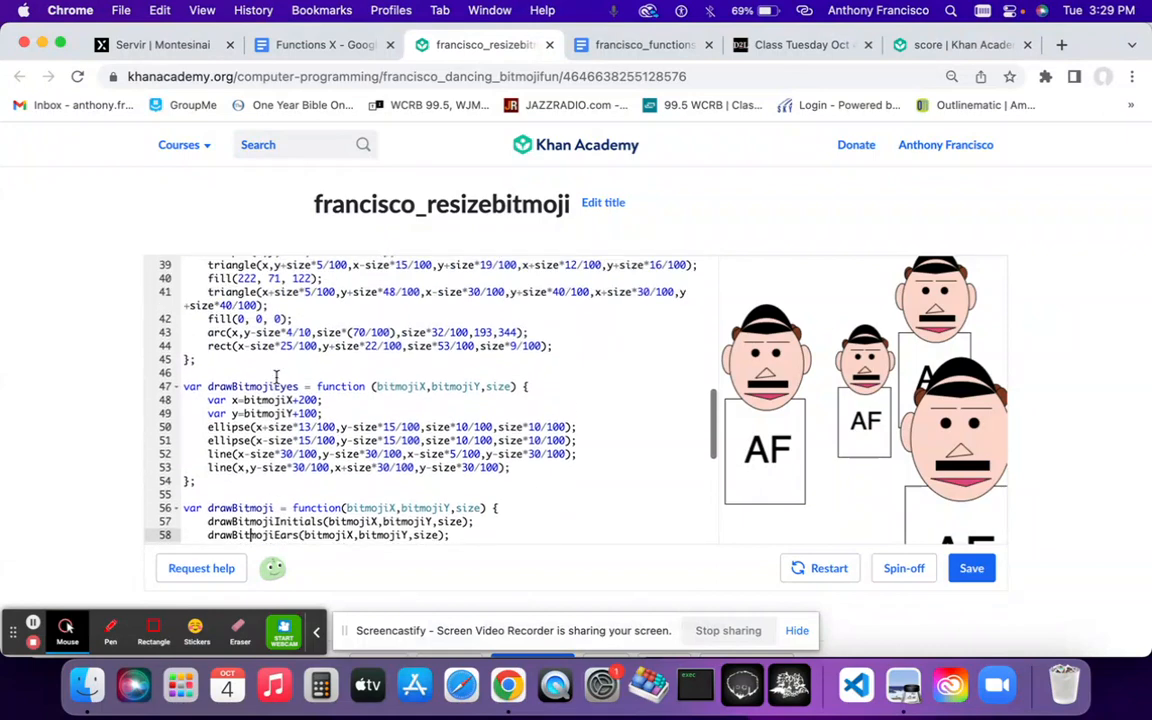
pyautogui.scroll(-3)
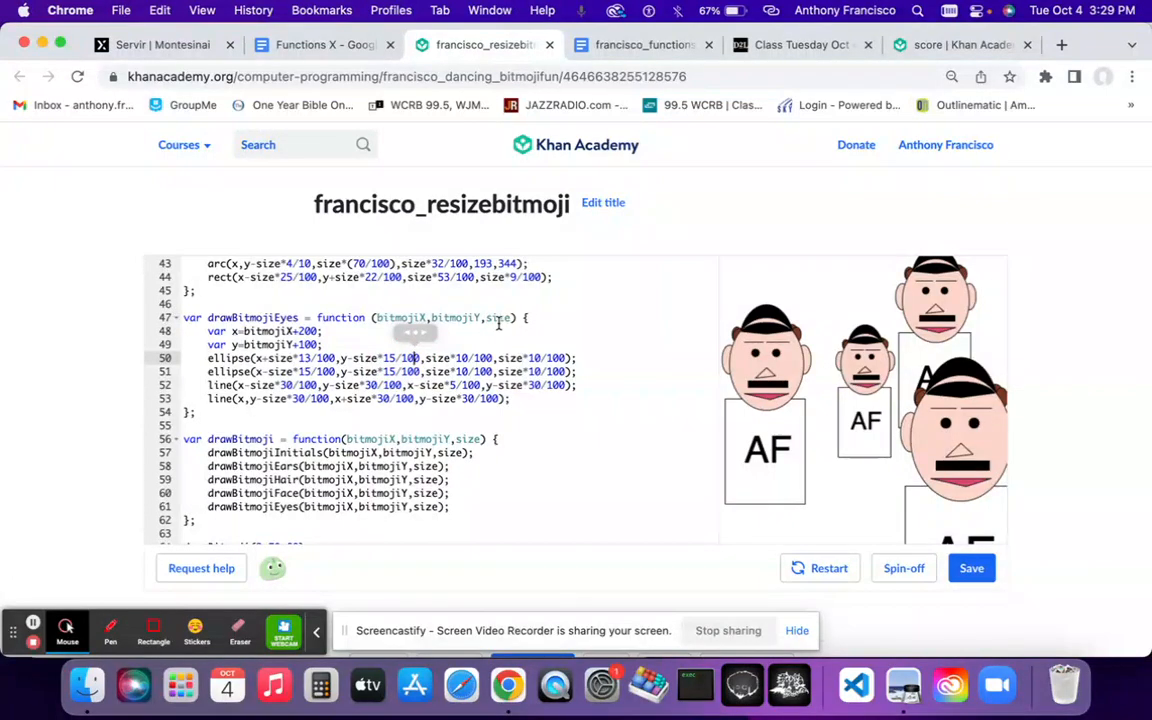
pyautogui.scroll(-3)
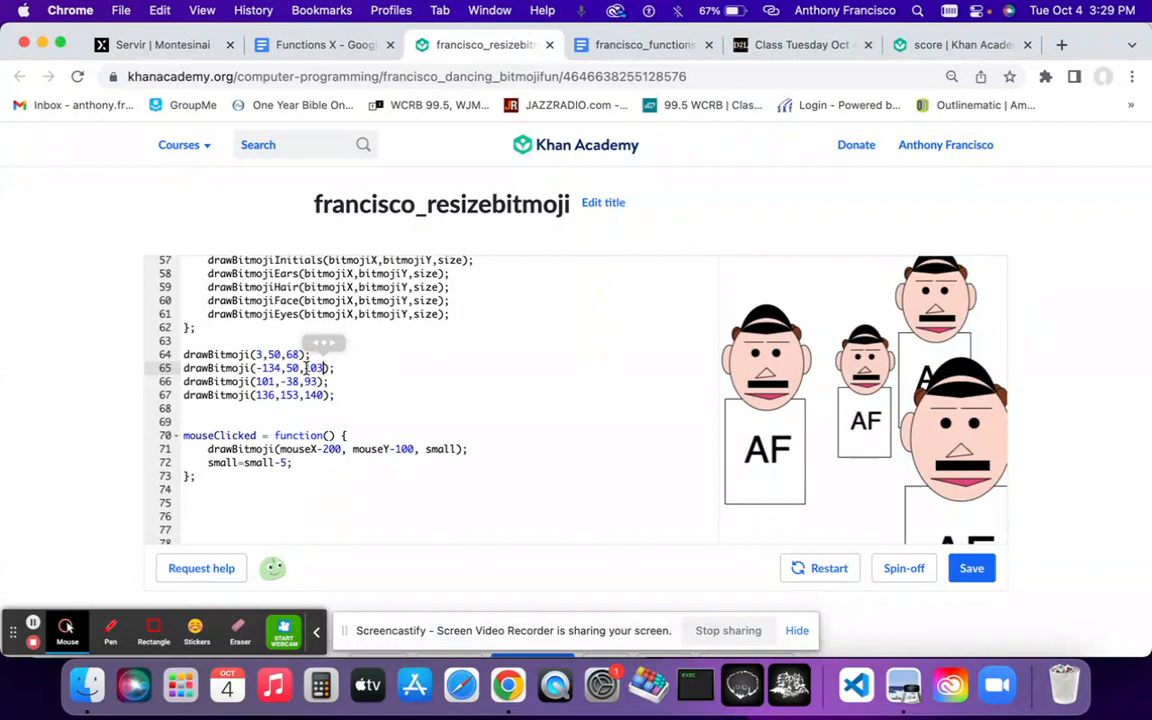
pyautogui.scroll(3)
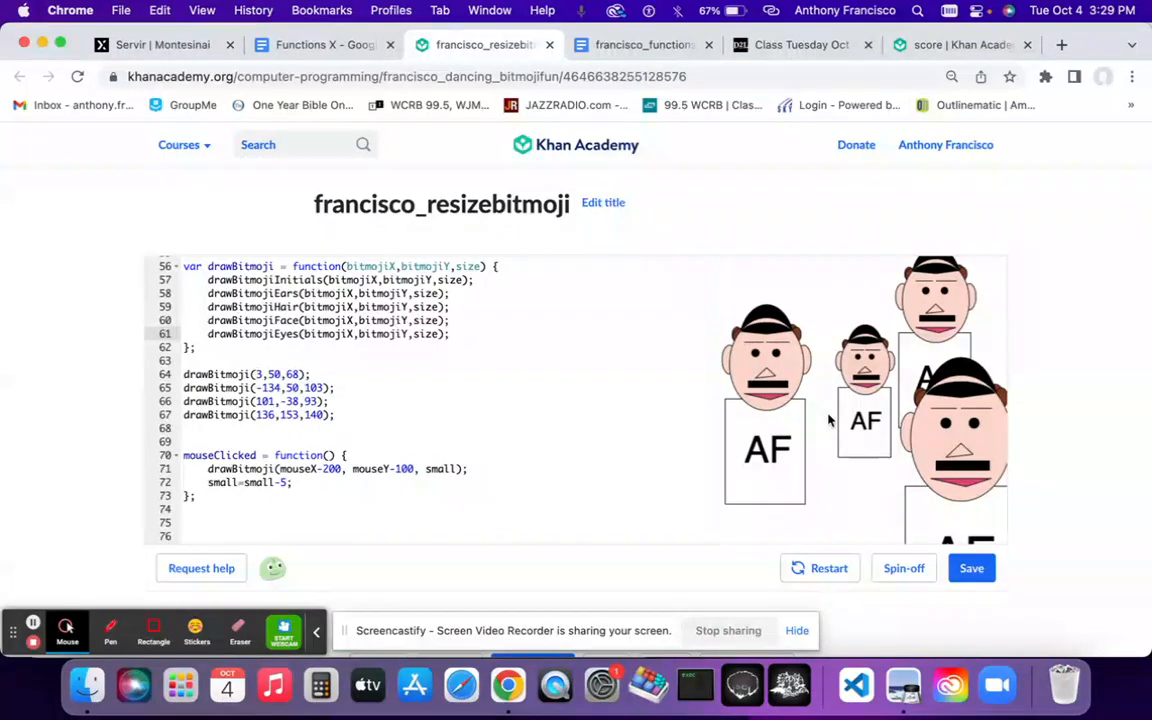
# Step: Add three progressively smaller bitmojis near the canvas centre by clicking it
pyautogui.click(820, 410)
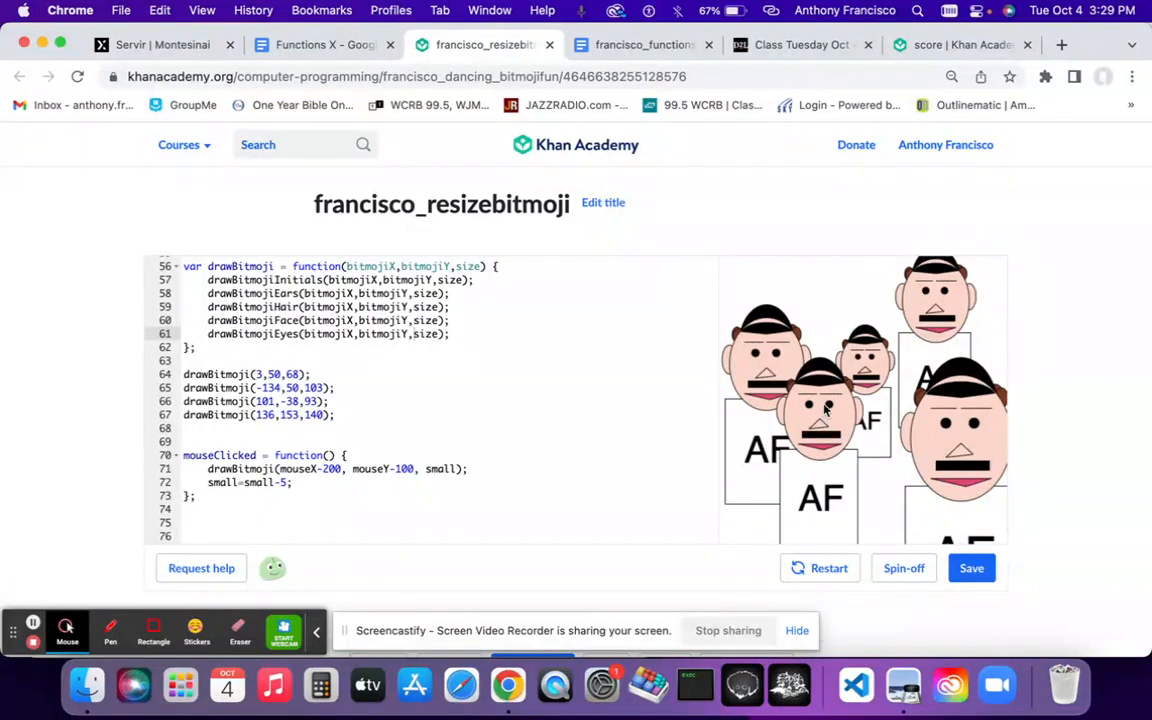
pyautogui.click(824, 410)
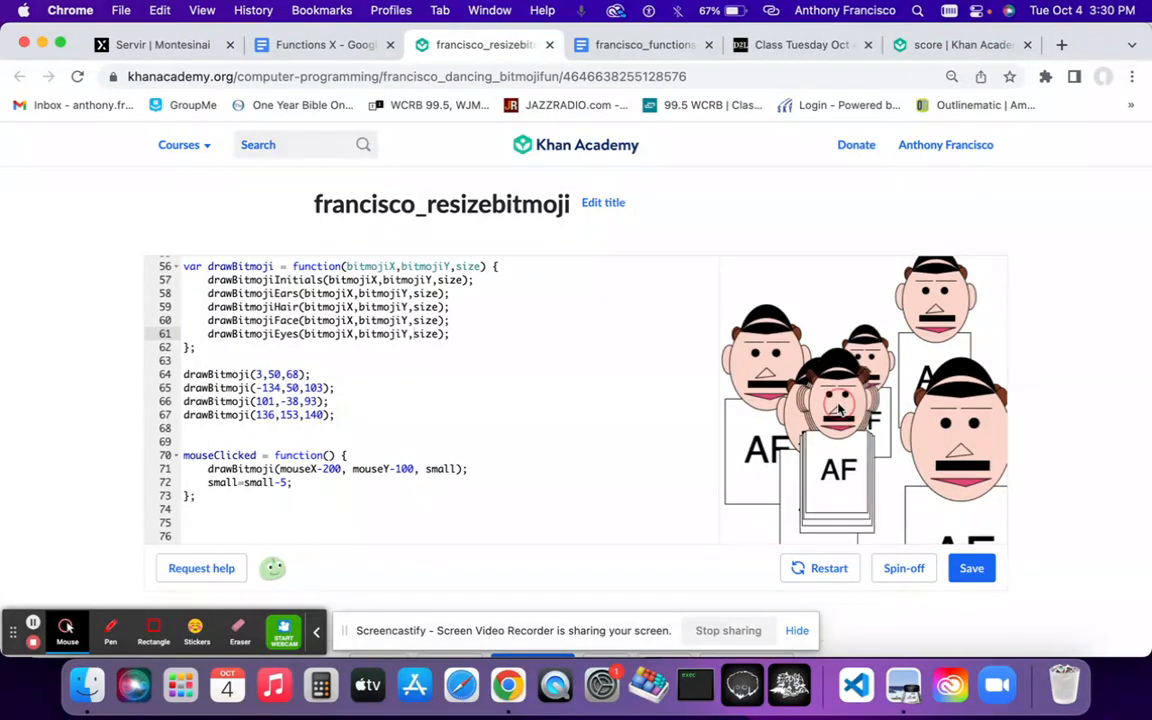
pyautogui.click(790, 324)
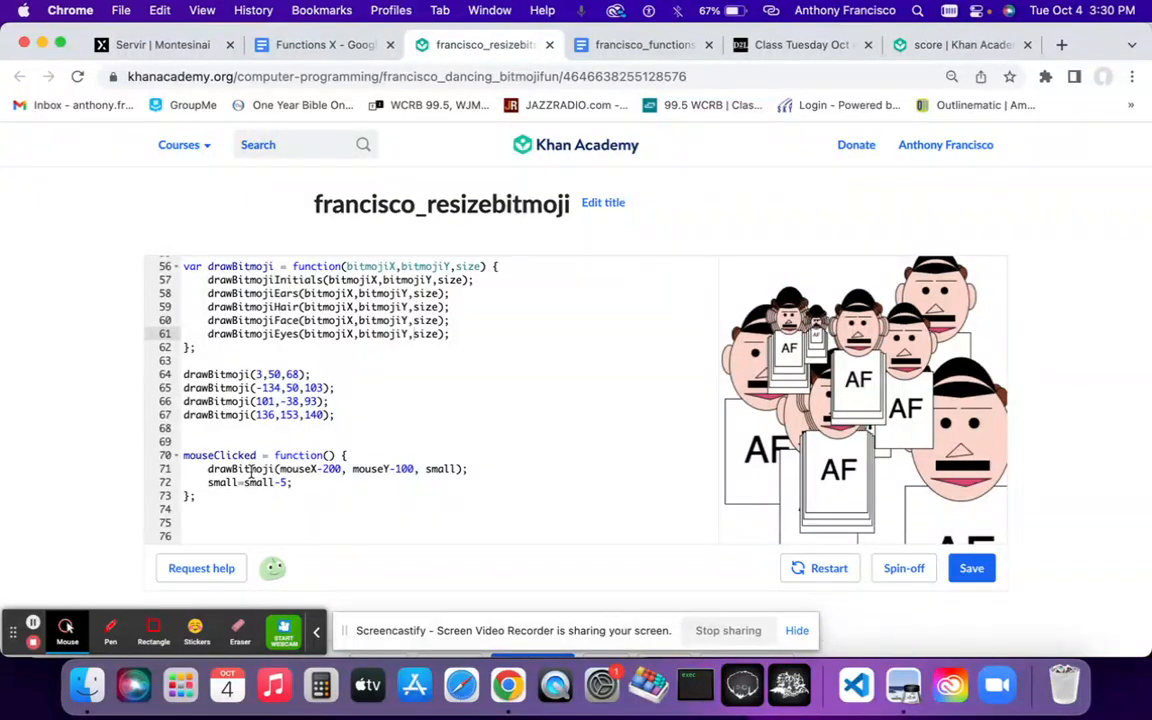
# Step: Review the code showing small = 100, then add a tiny bitmoji over the right-hand bitmoji
pyautogui.scroll(3)
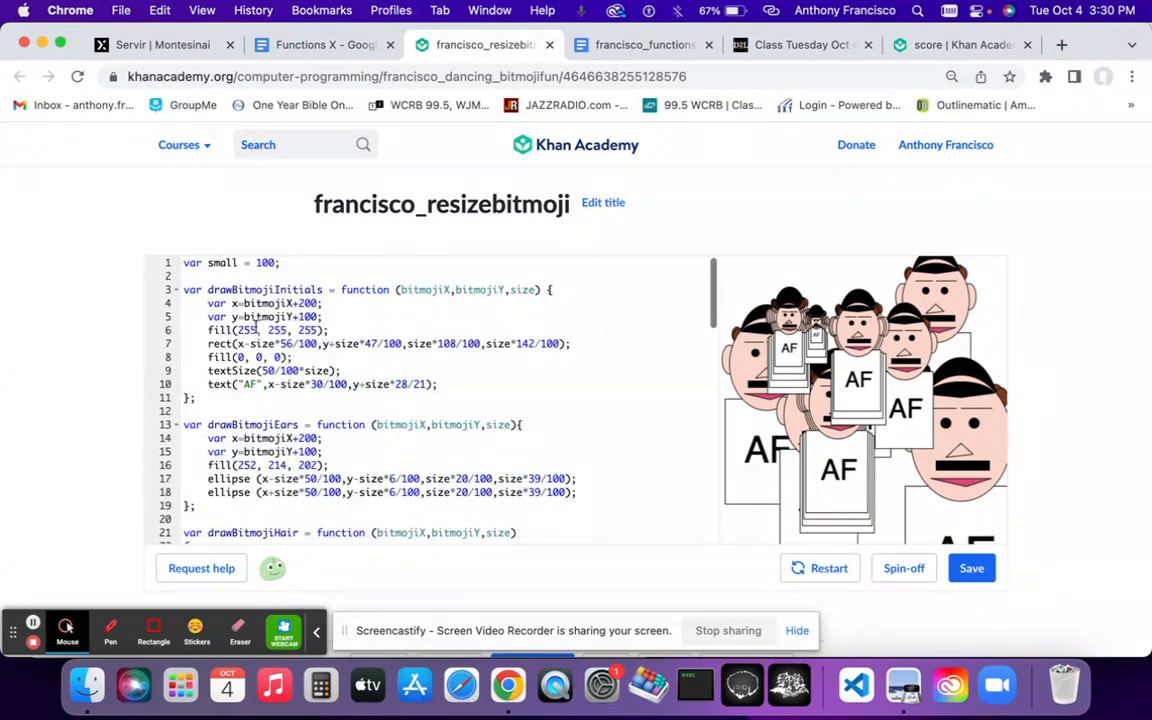
pyautogui.scroll(-3)
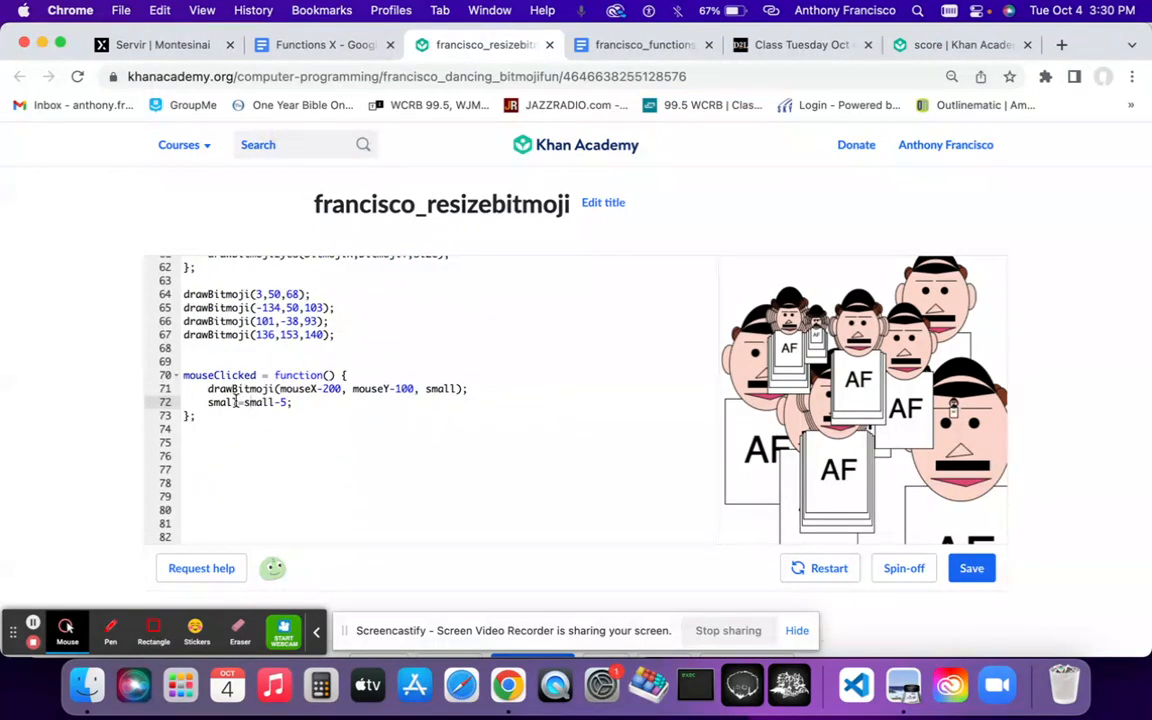
pyautogui.moveTo(304, 612)
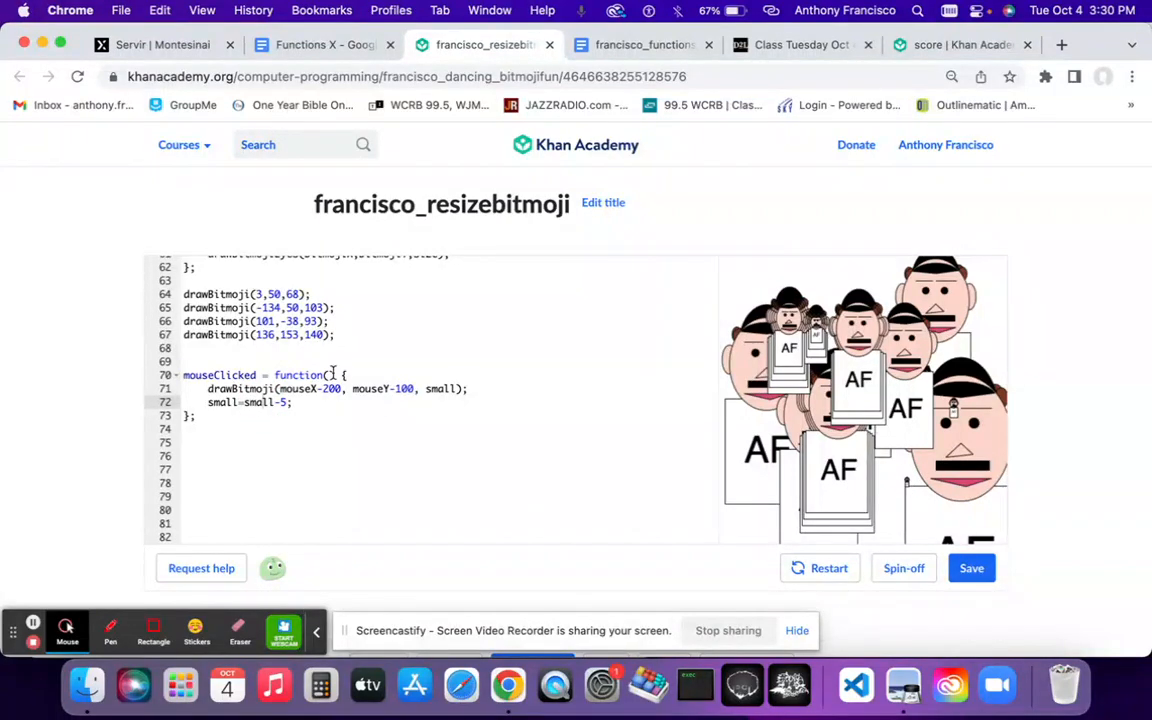
pyautogui.click(896, 464)
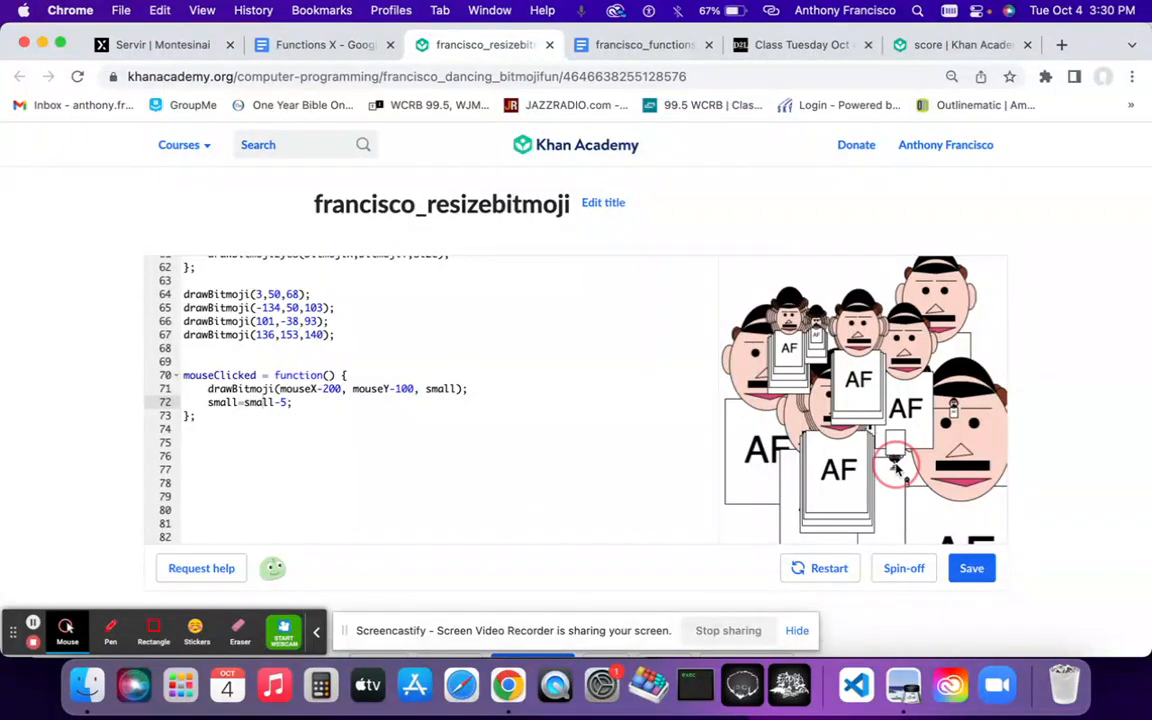